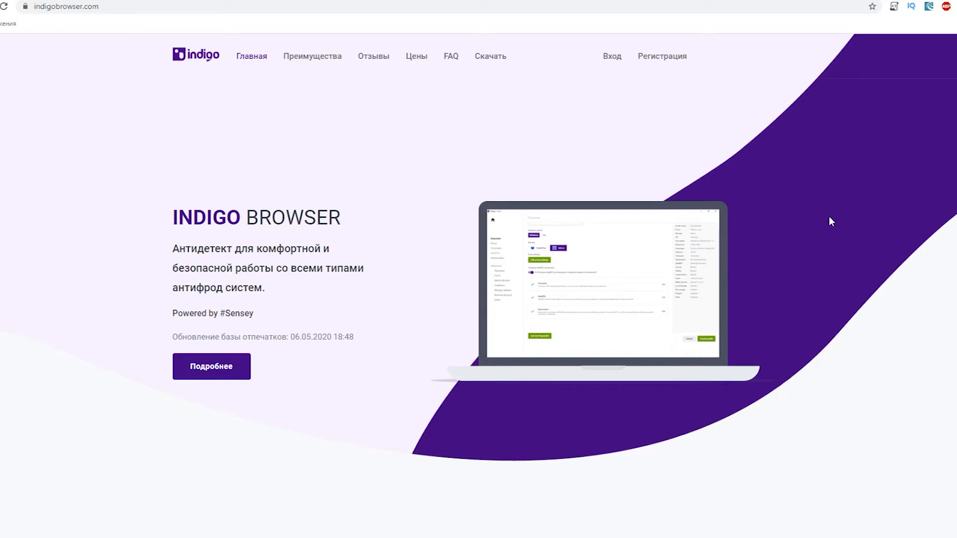
mouse_move(901, 183)
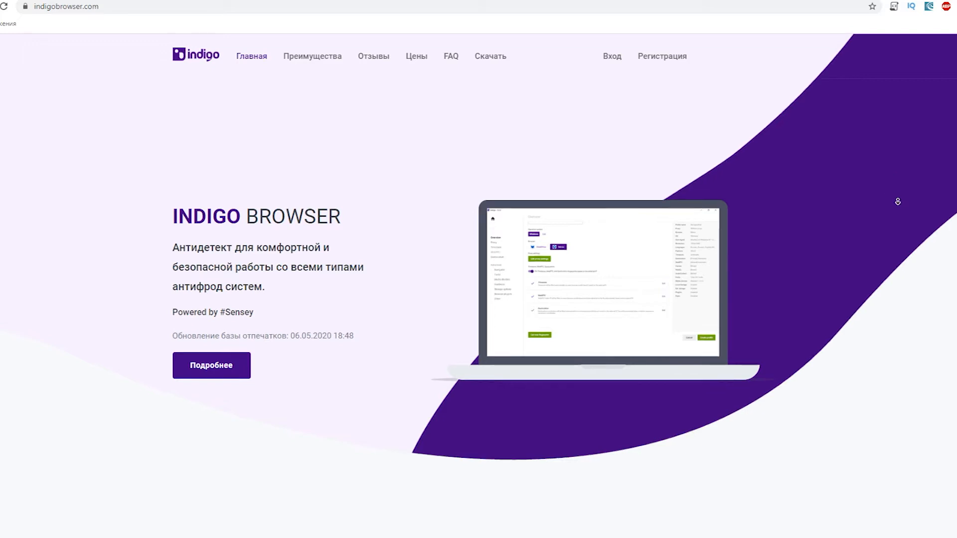
Bring up the Plugins list and expand the details of the POSSH (Proxy Over SSH) plugin.
scroll(down, 3)
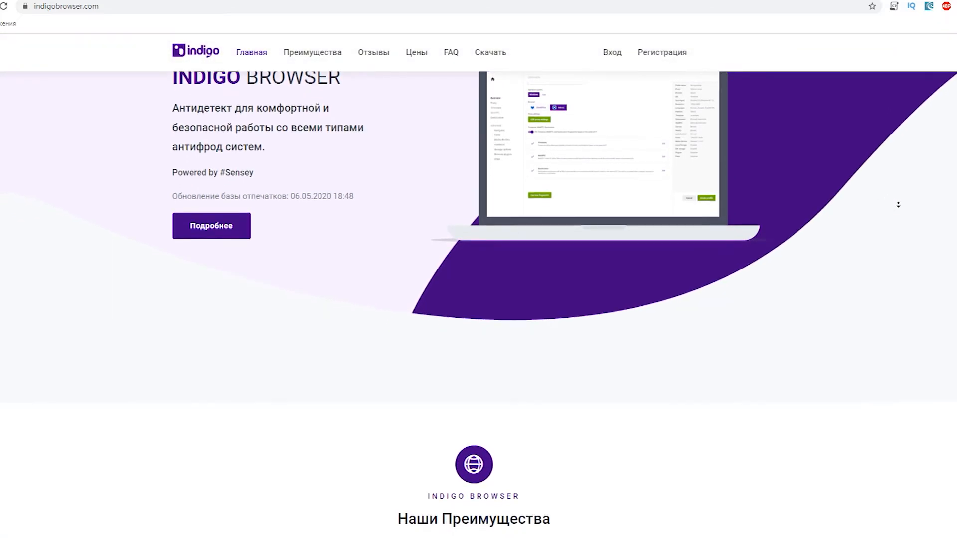
scroll(down, 3)
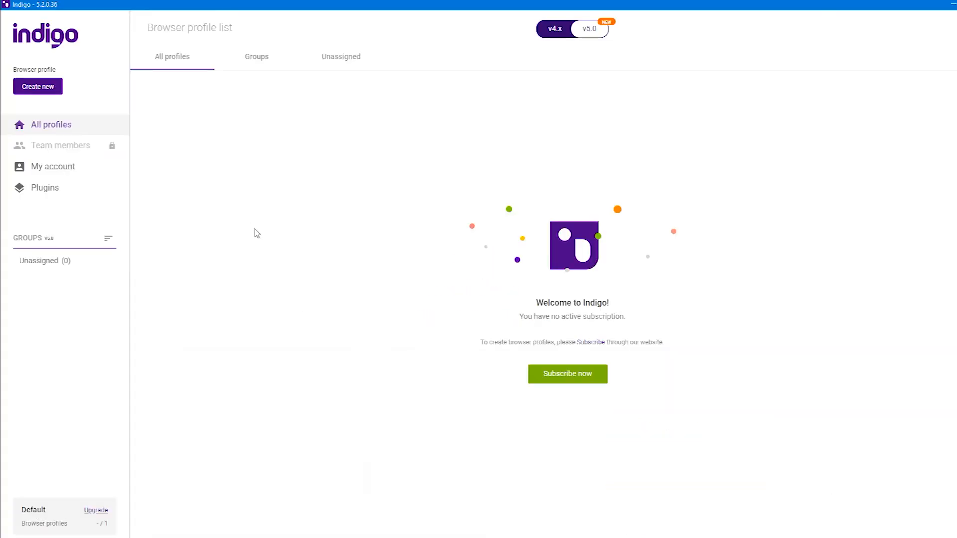
mouse_move(739, 212)
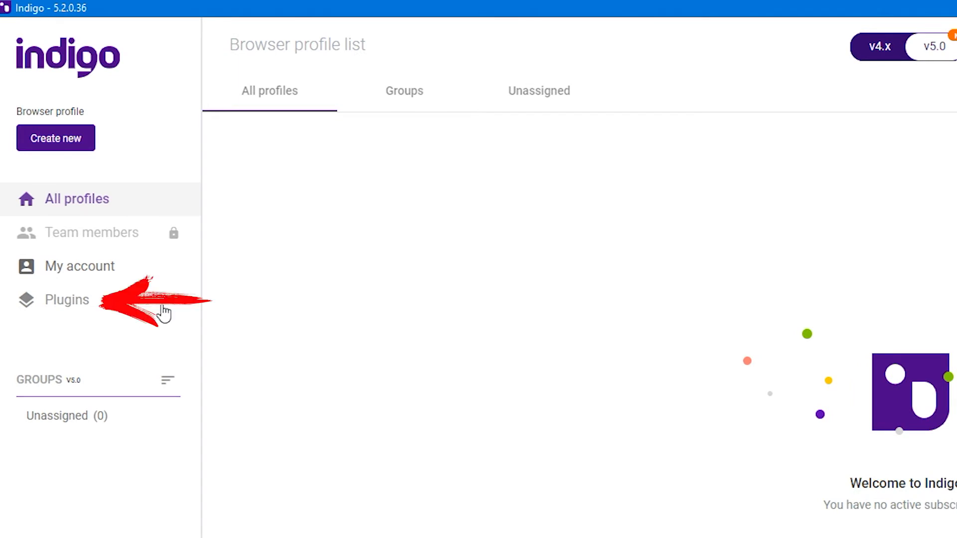
click(68, 299)
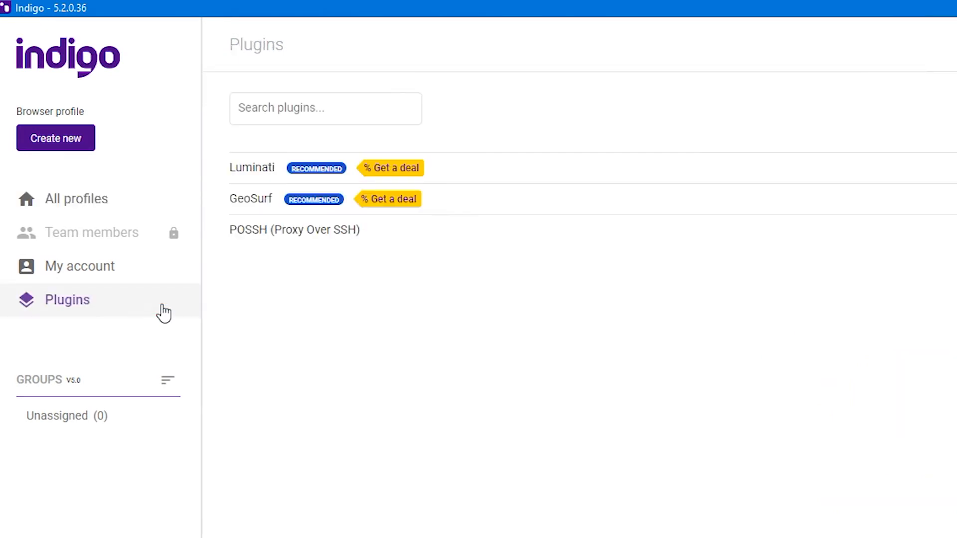
mouse_move(268, 246)
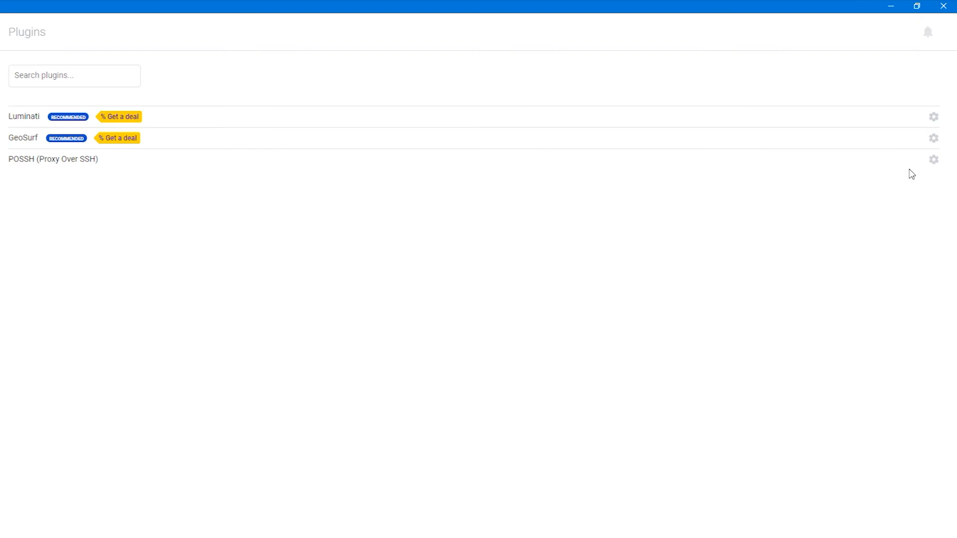
click(933, 158)
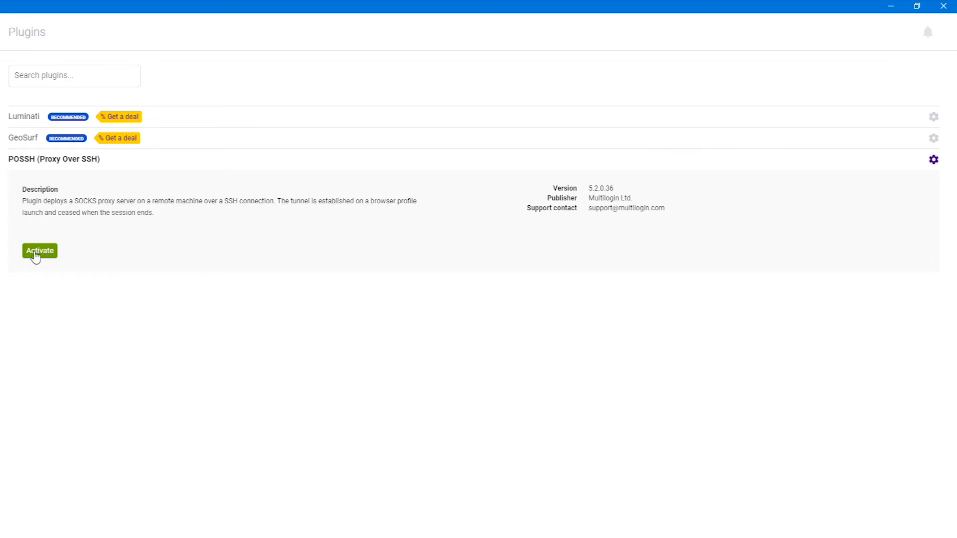
Activate POSSH, toggle it off and on again so it stays active, and collapse its details.
click(40, 252)
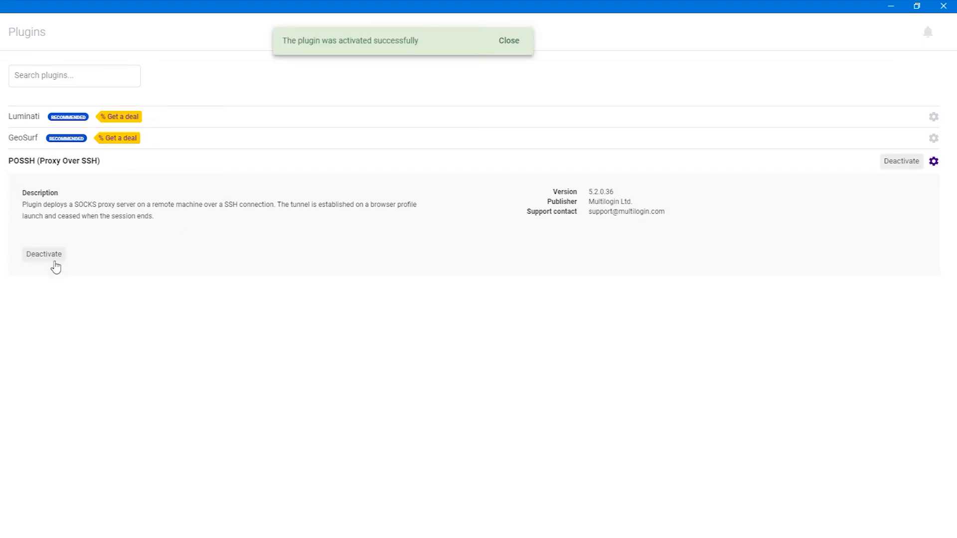
mouse_move(933, 161)
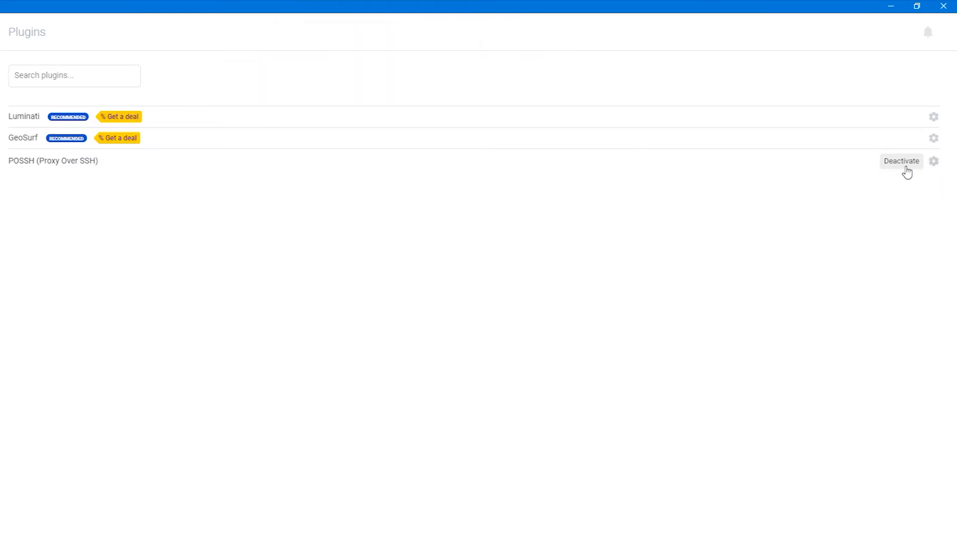
click(901, 161)
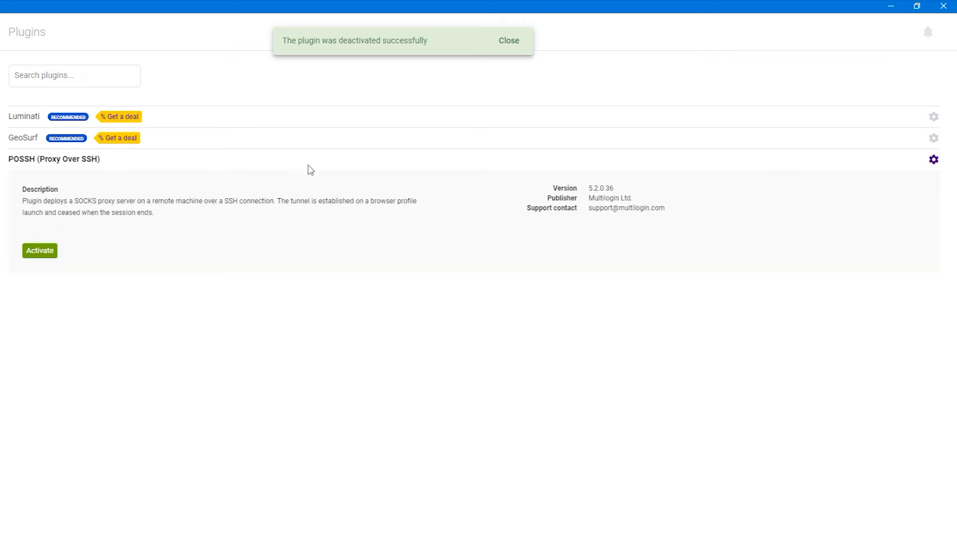
click(39, 251)
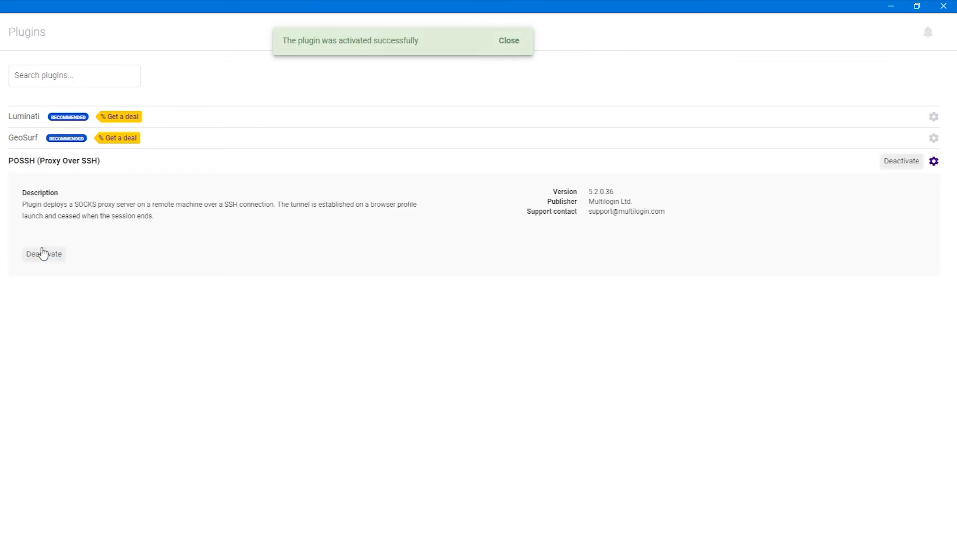
click(934, 161)
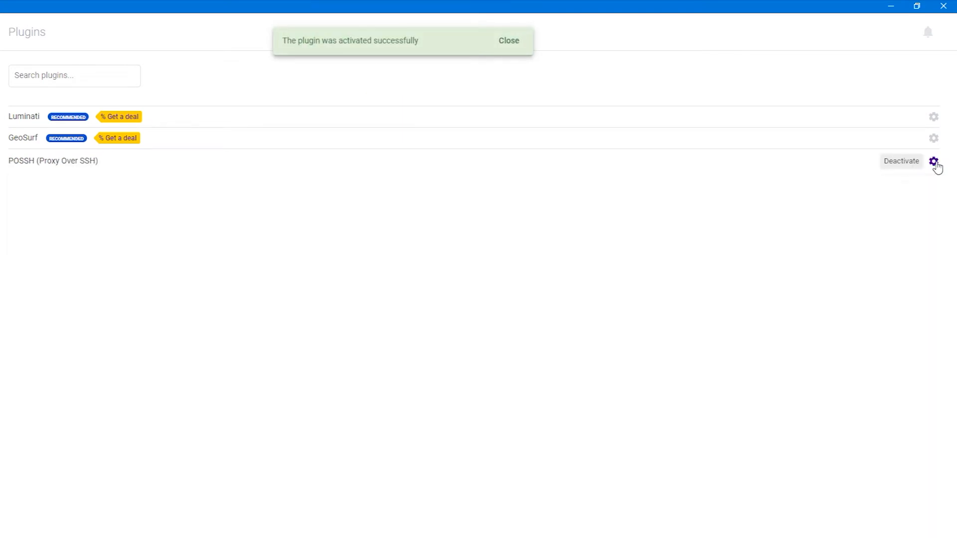
click(509, 40)
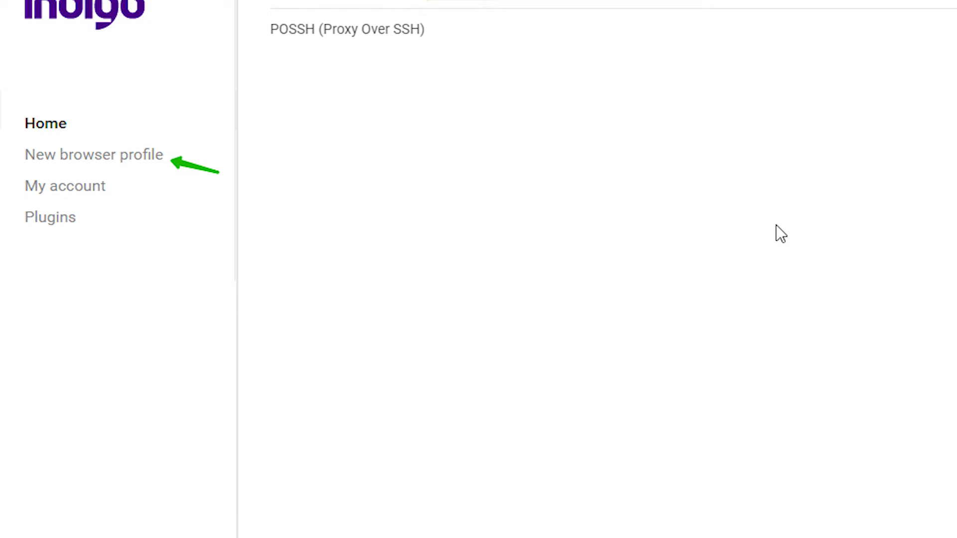
Create a new browser profile and confirm Windows as its operating system.
click(94, 155)
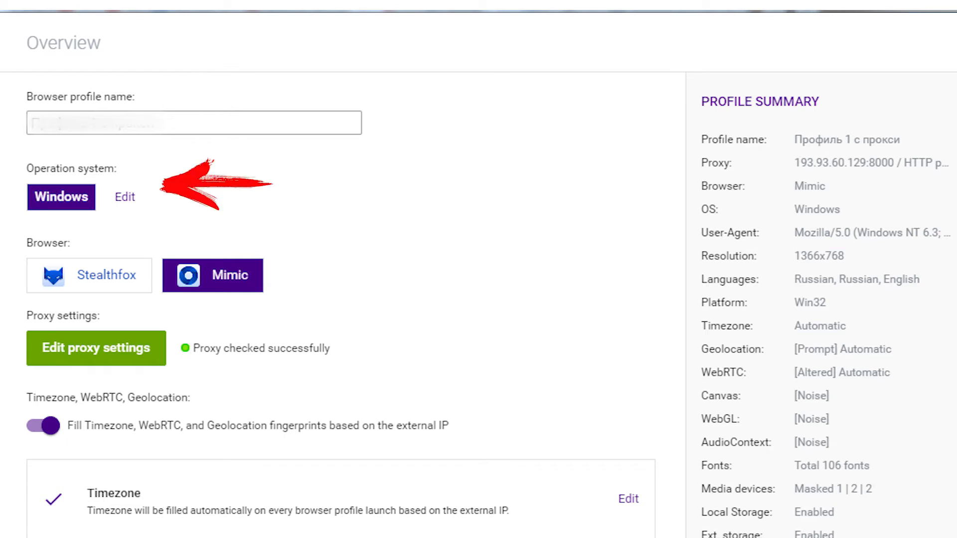
click(124, 196)
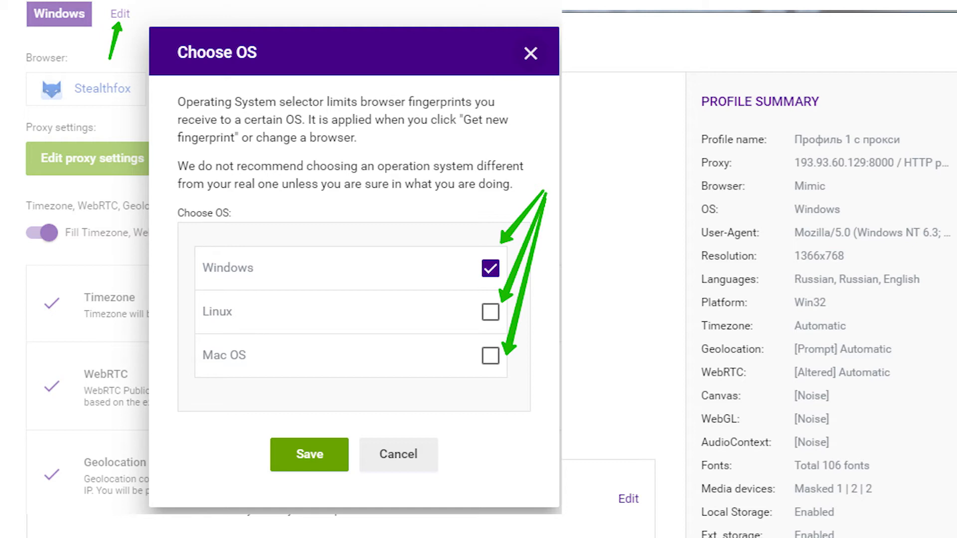
click(309, 455)
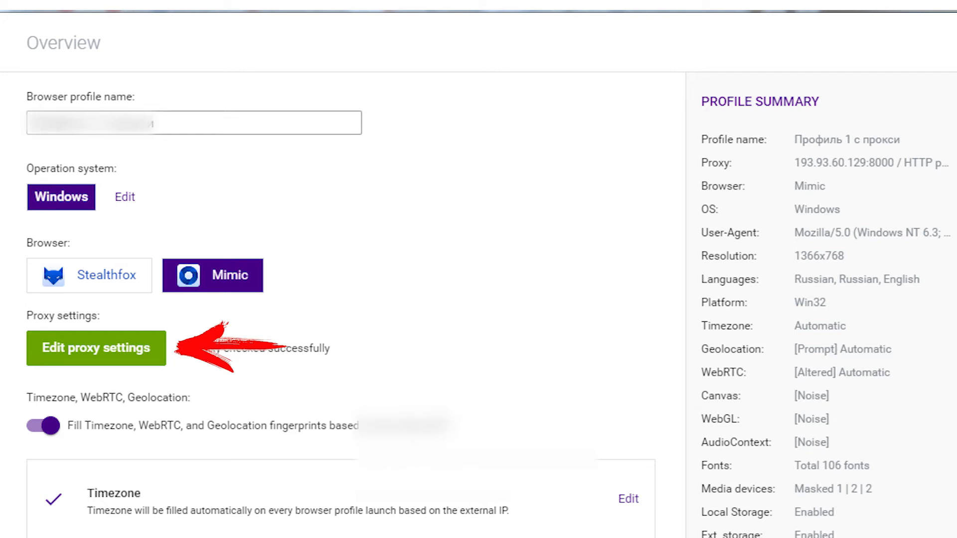
Bring up the profile's proxy settings to enter the HTTP proxy 193.93.60.129:8000.
click(95, 348)
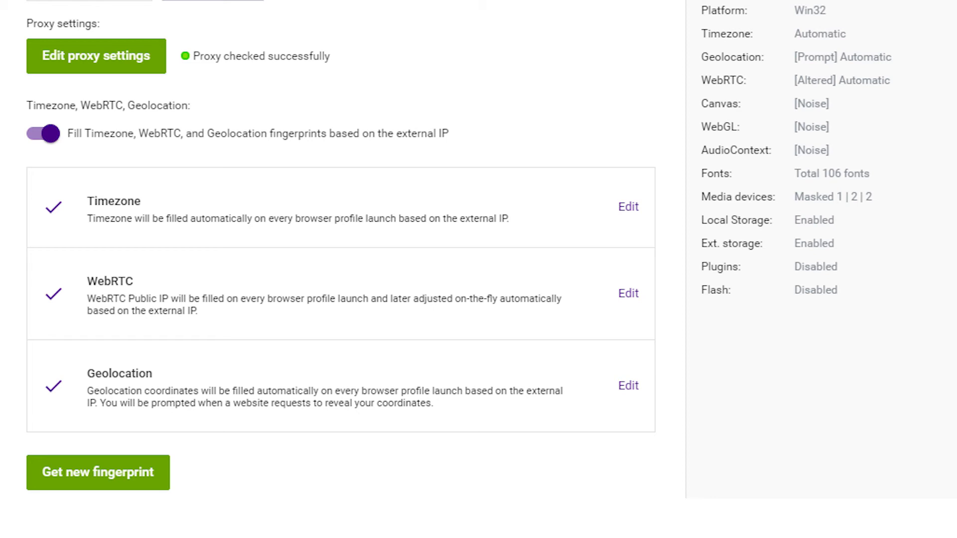
Generate a new fingerprint for the profile with Get new fingerprint.
click(98, 473)
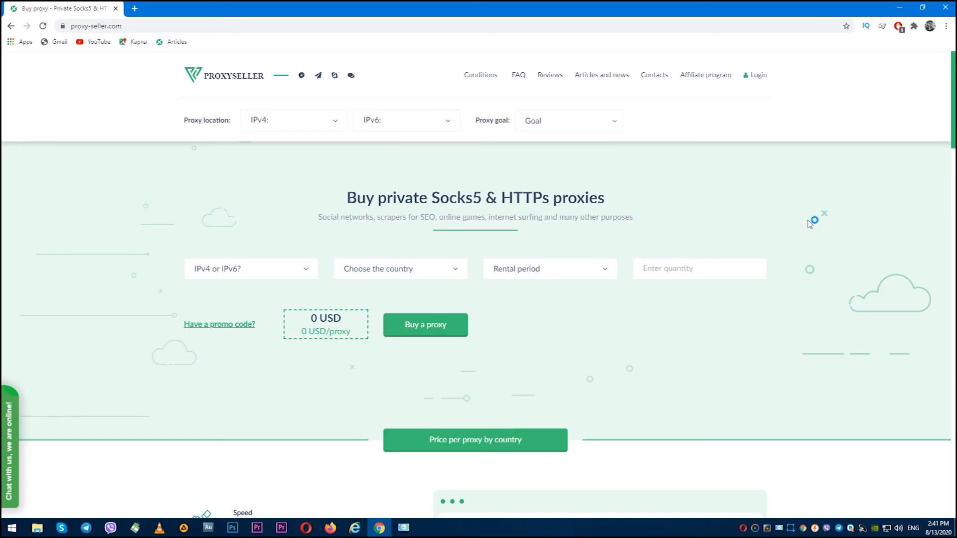
mouse_move(794, 234)
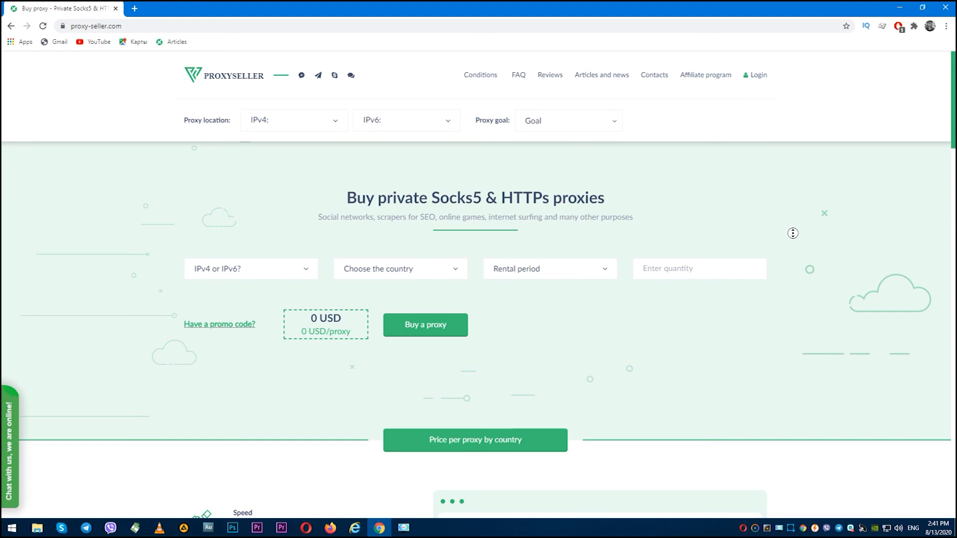
scroll(down, 3)
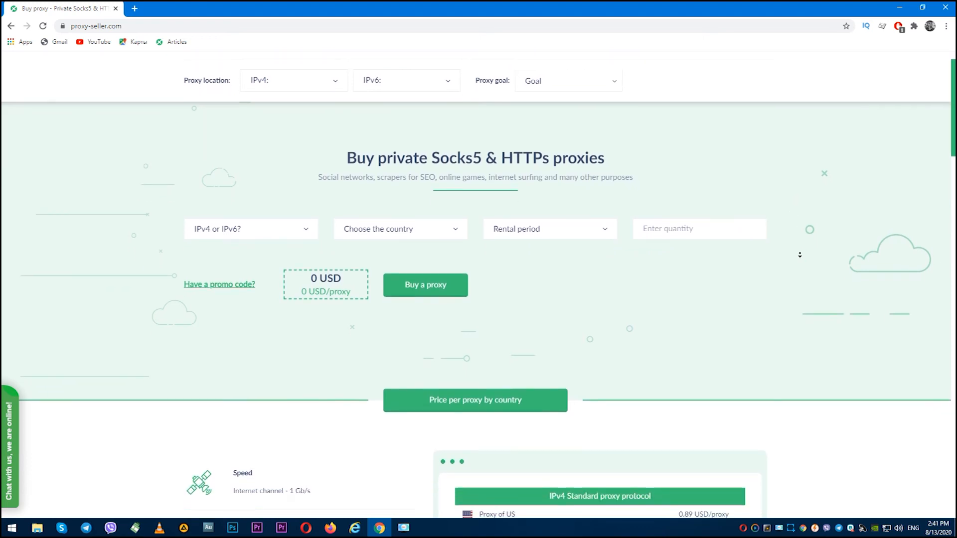
scroll(down, 3)
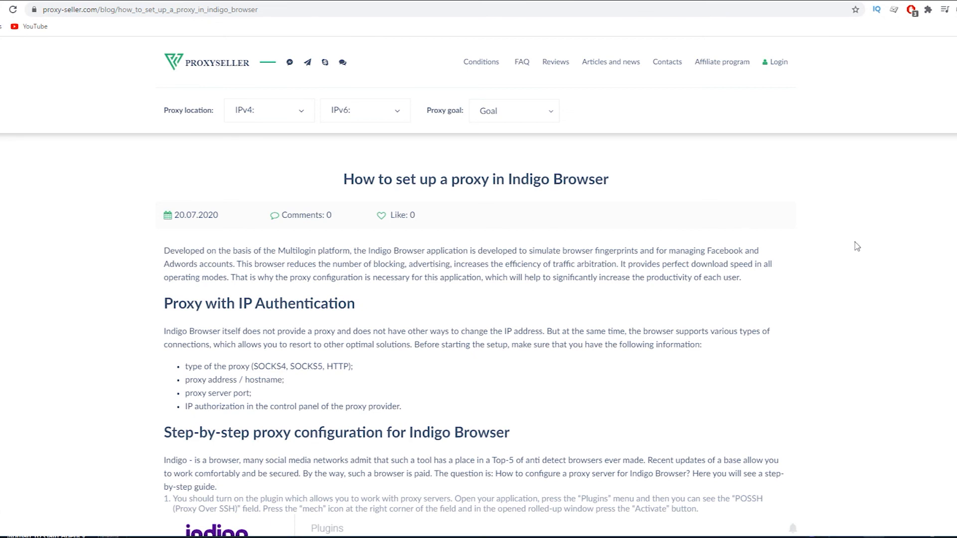
Scroll through the article's step-by-step section down to step 4, choosing Windows as the OS.
scroll(down, 3)
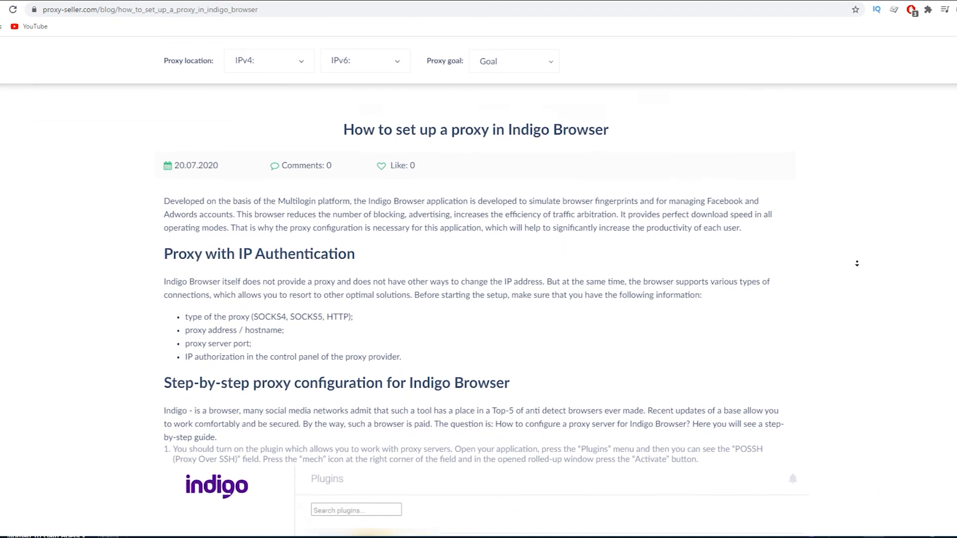
scroll(down, 3)
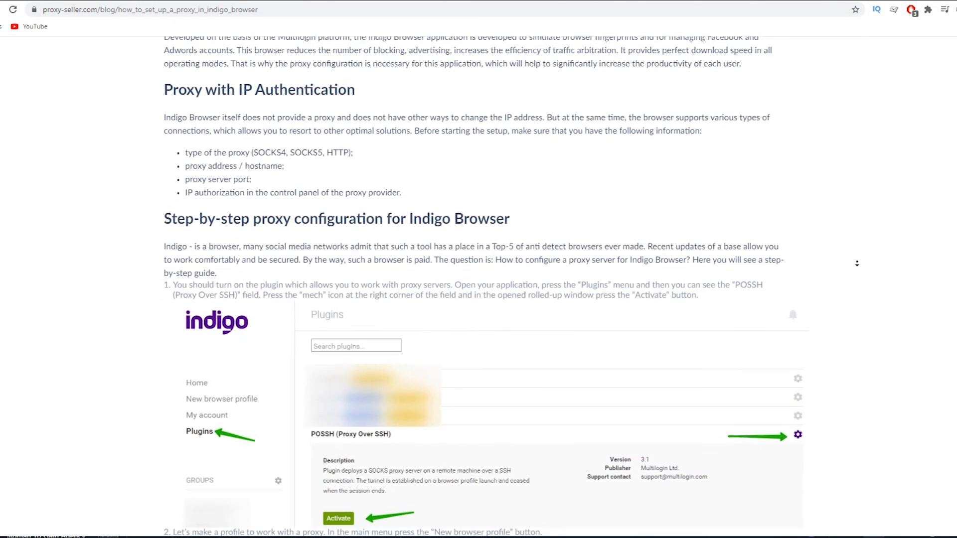
scroll(down, 3)
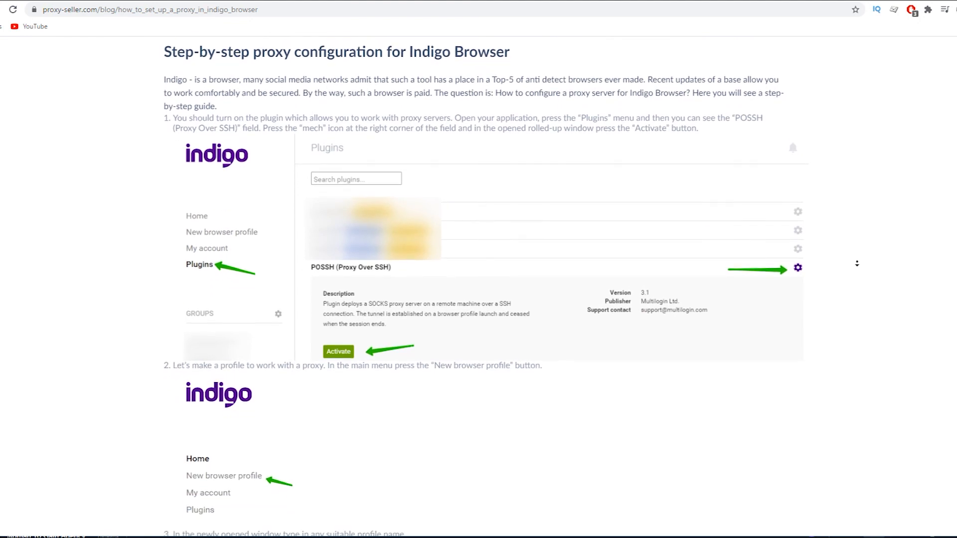
scroll(down, 3)
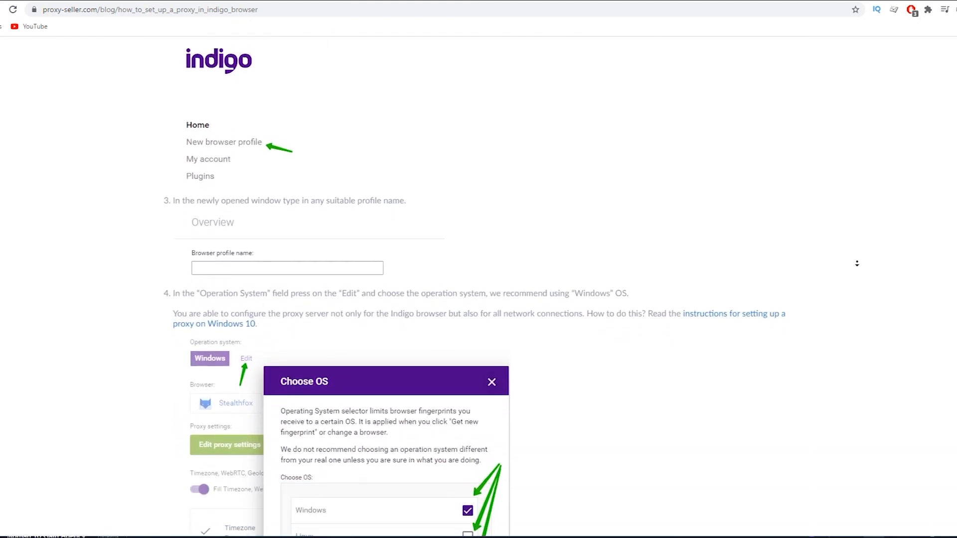
scroll(down, 3)
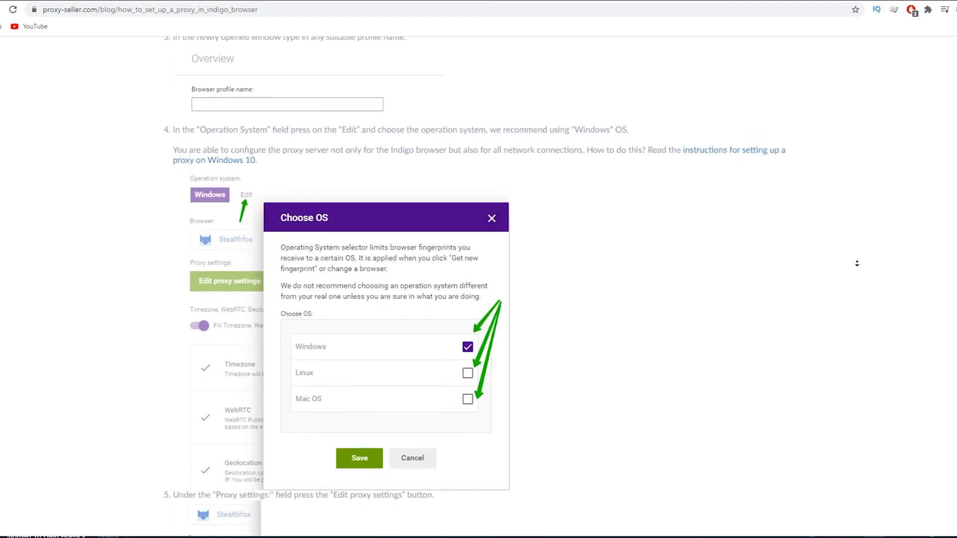